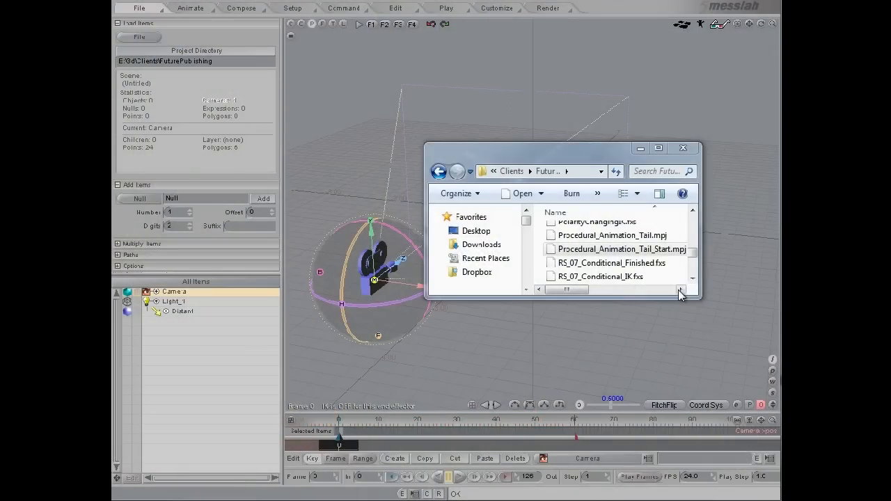
Load Procedural_Animation_Tail_Start.mpj with the rigged dinosaur from the file browser
{"action": "left_click", "coordinate": [620, 249]}
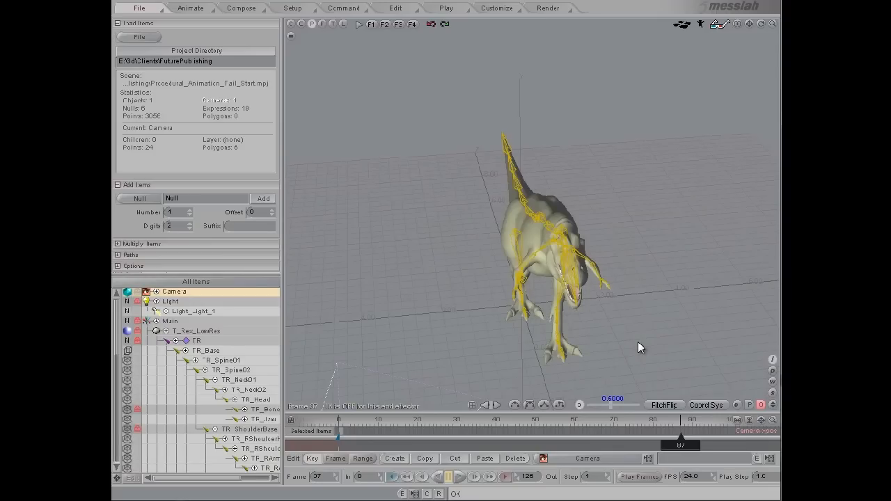
{"action": "mouse_move", "coordinate": [375, 66]}
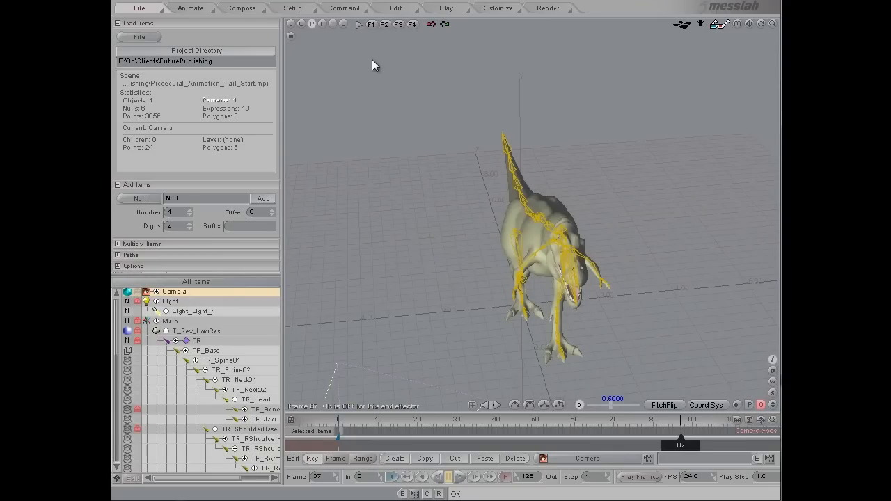
Create a new Slider item from Setup > Items for the Curl, Offset and Frequency controls
{"action": "left_click", "coordinate": [293, 9]}
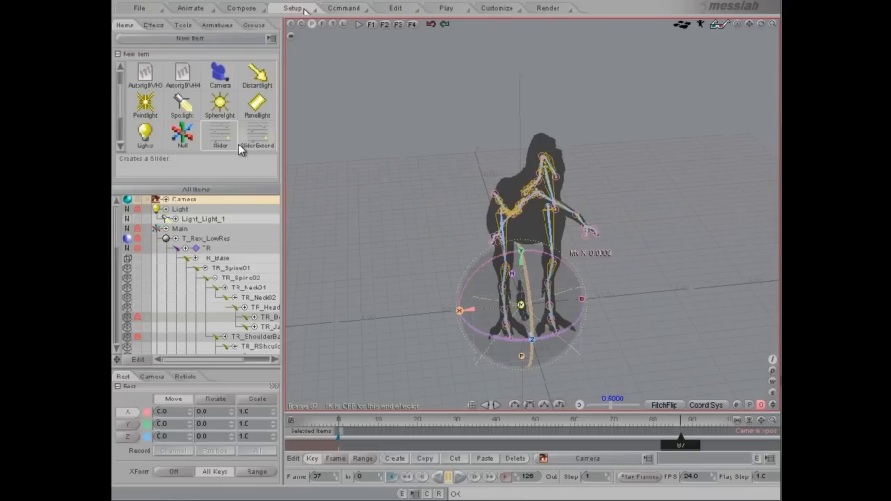
{"action": "left_click", "coordinate": [220, 137]}
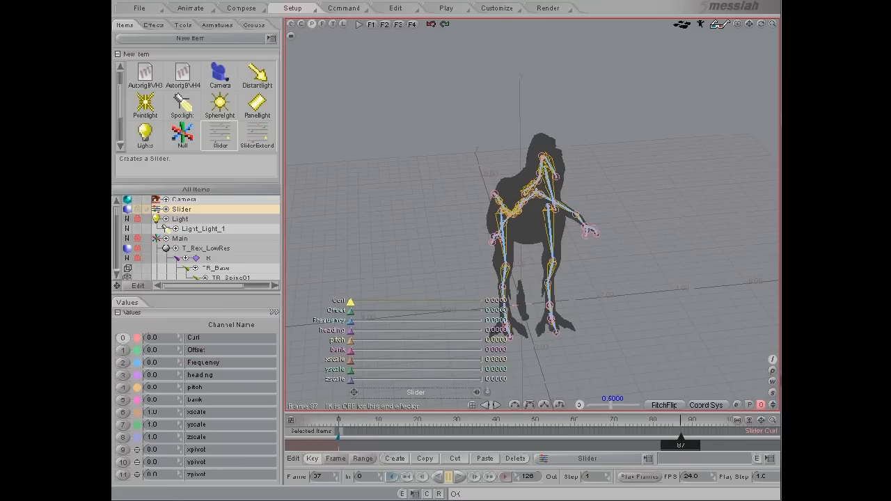
{"action": "mouse_move", "coordinate": [139, 388]}
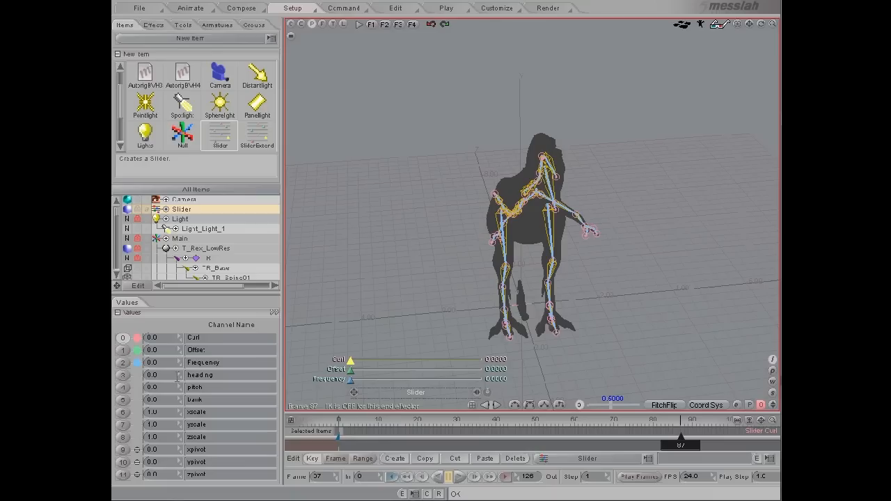
{"action": "mouse_move", "coordinate": [298, 363]}
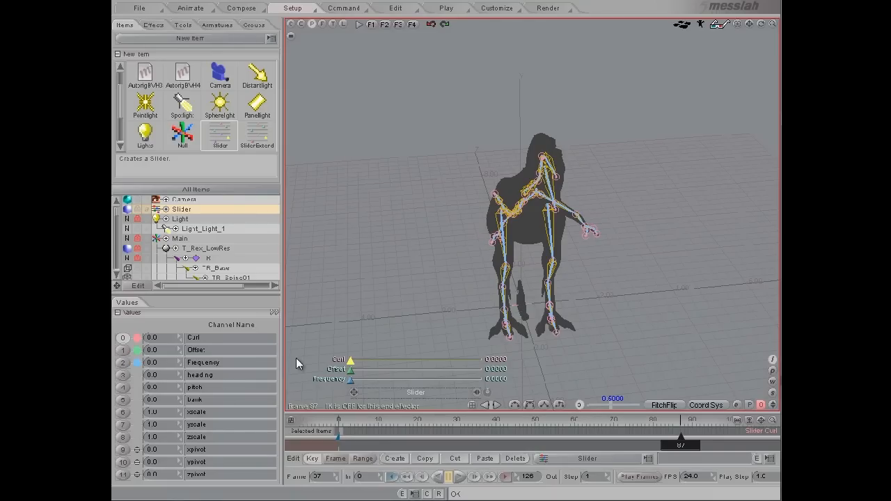
{"action": "mouse_move", "coordinate": [350, 289]}
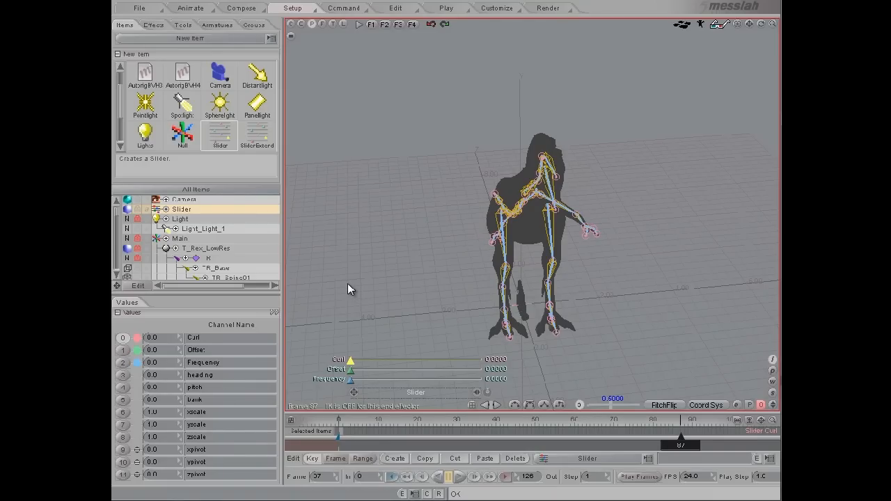
Add seven new empty expressions in the Command > Expressions list
{"action": "left_click", "coordinate": [343, 8]}
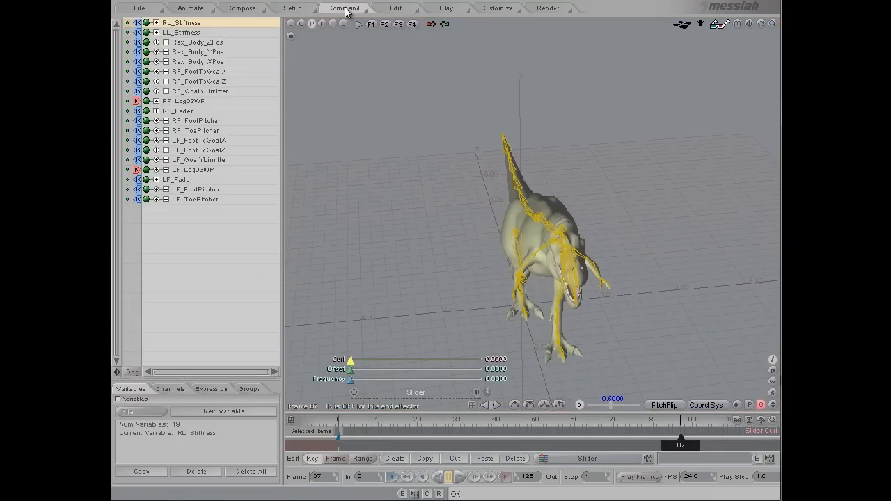
{"action": "left_click", "coordinate": [195, 199]}
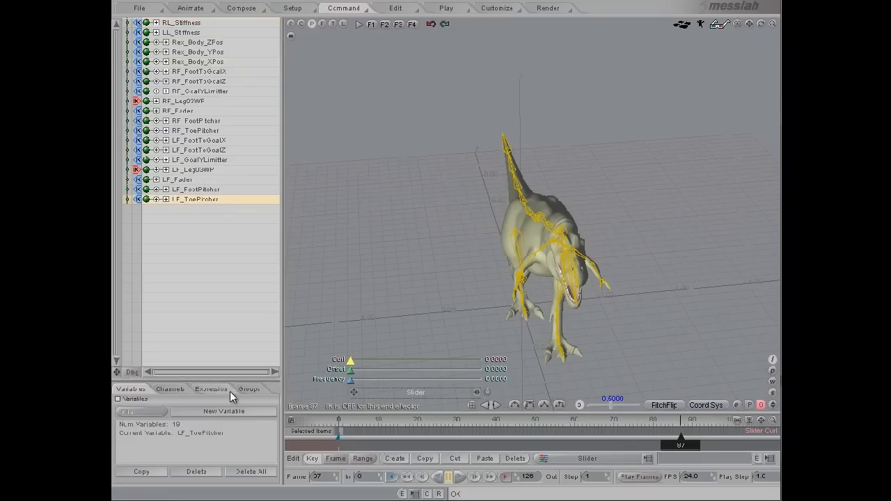
{"action": "left_click", "coordinate": [223, 411]}
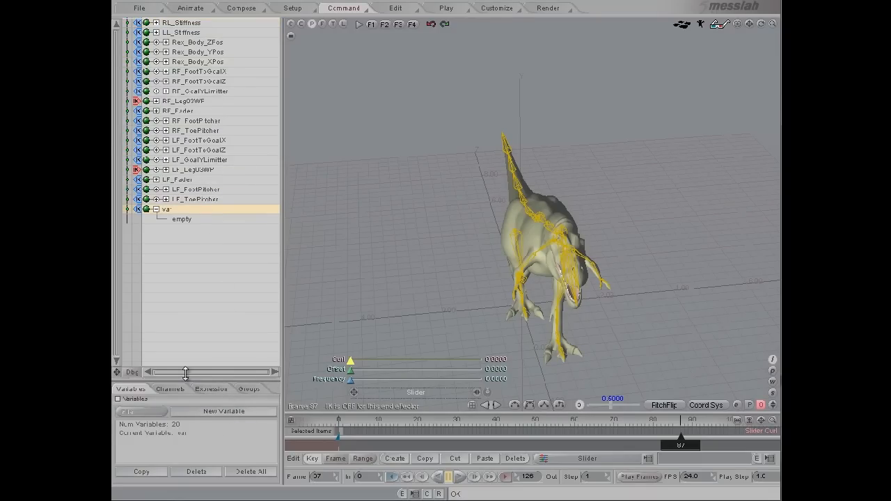
{"action": "left_click", "coordinate": [223, 411]}
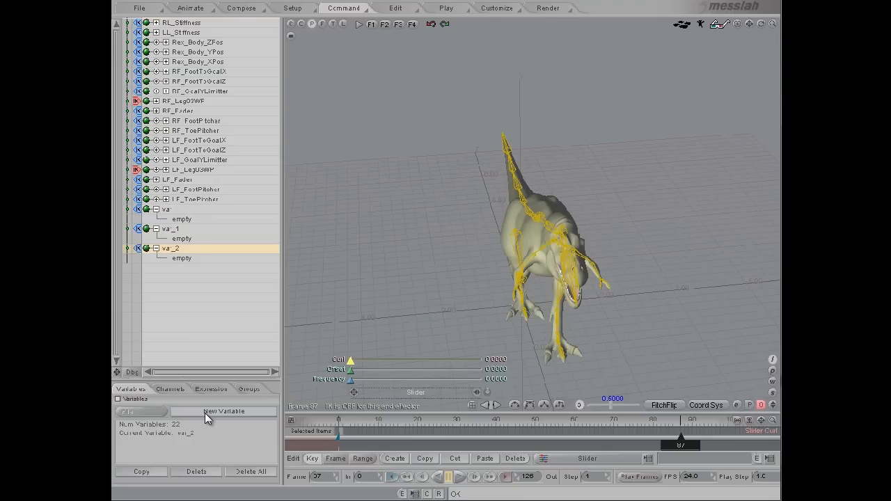
{"action": "left_click", "coordinate": [222, 411]}
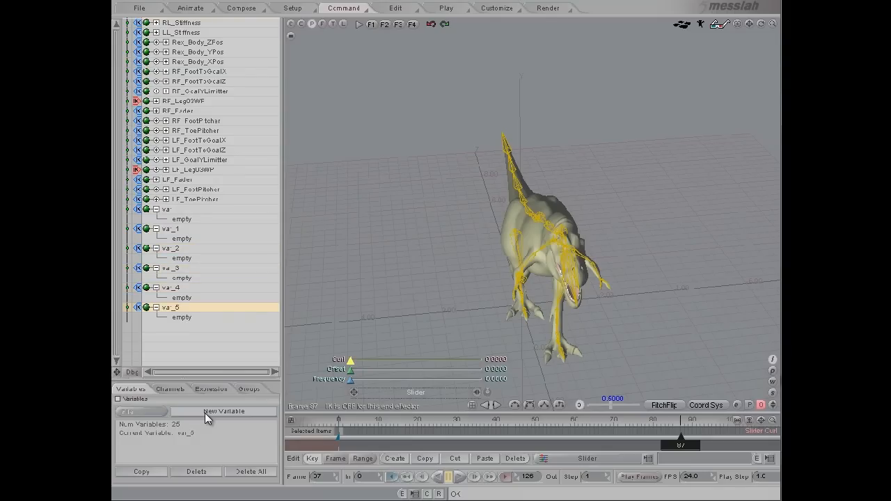
{"action": "left_click", "coordinate": [222, 411]}
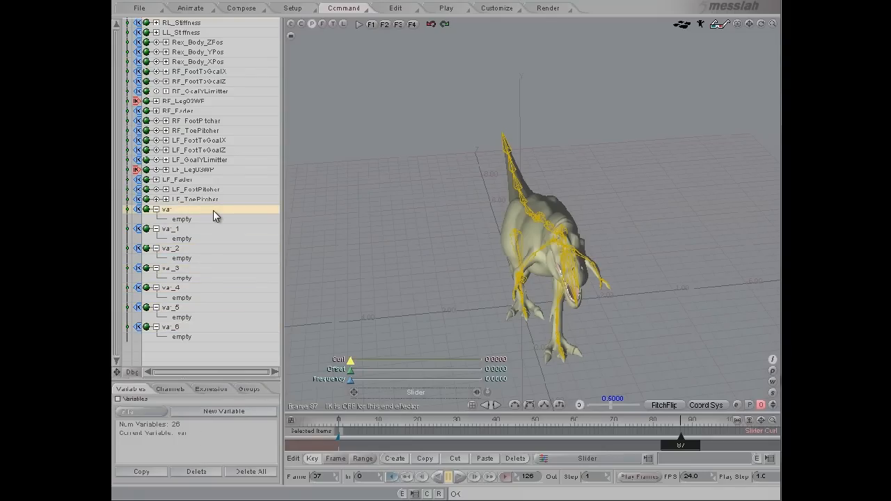
Rename the first new expression to TimeFactor_Exp
{"action": "double_click", "coordinate": [167, 209]}
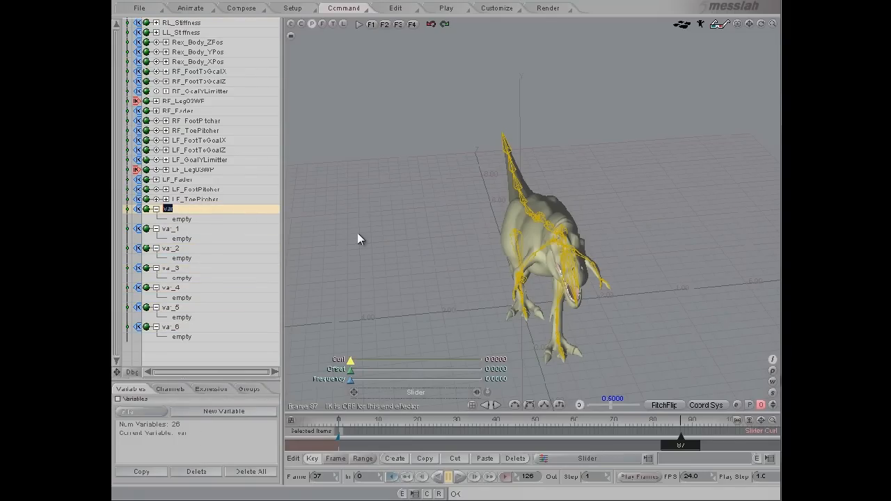
{"action": "type", "text": "TimeFactor_Exp"}
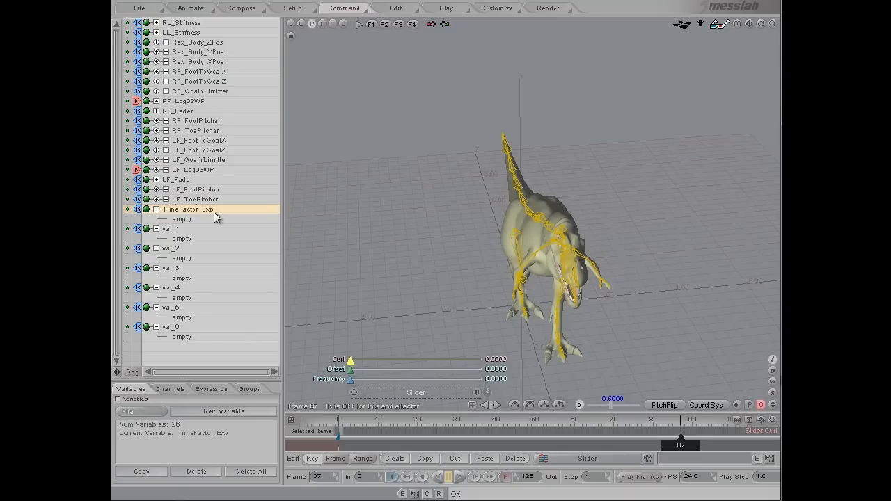
{"action": "mouse_move", "coordinate": [312, 183]}
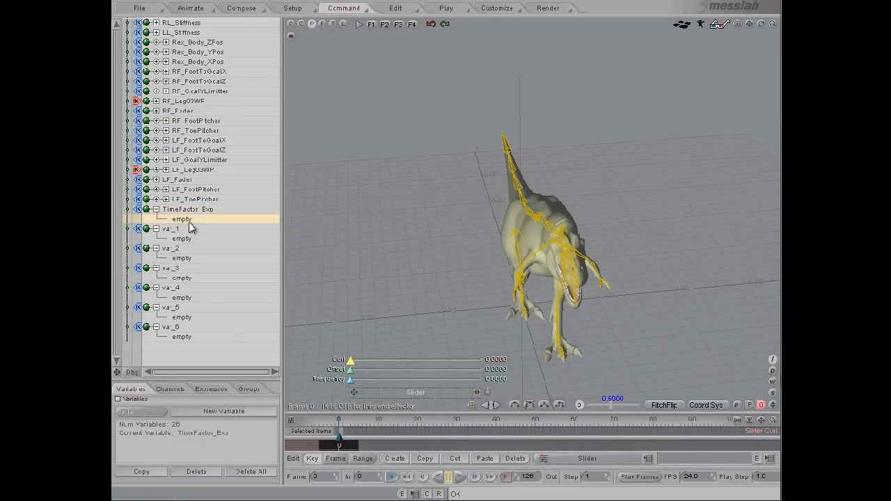
Set TimeFactor_Exp's formula to NOW / 100, then select va_1
{"action": "double_click", "coordinate": [181, 218]}
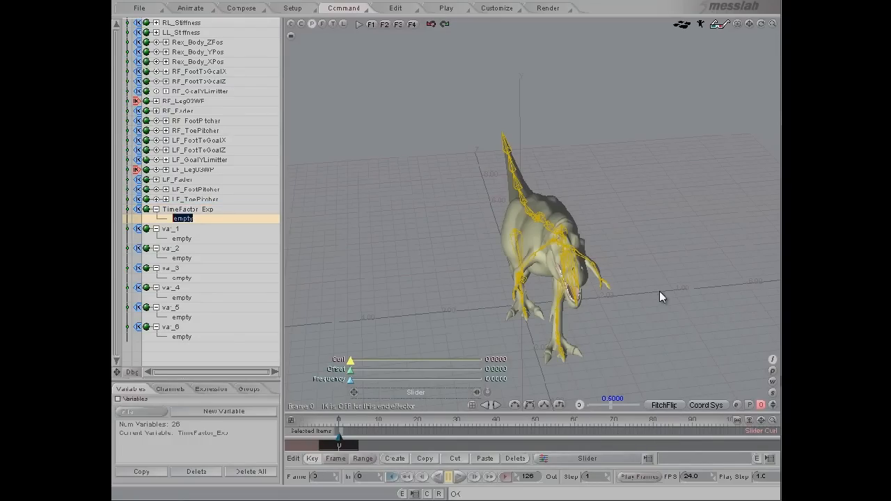
{"action": "type", "text": "NOW / 100"}
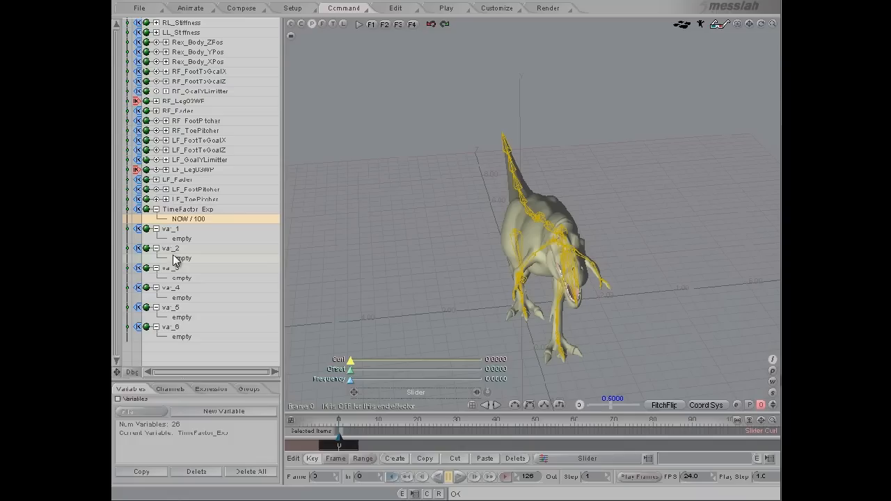
{"action": "left_click", "coordinate": [170, 229]}
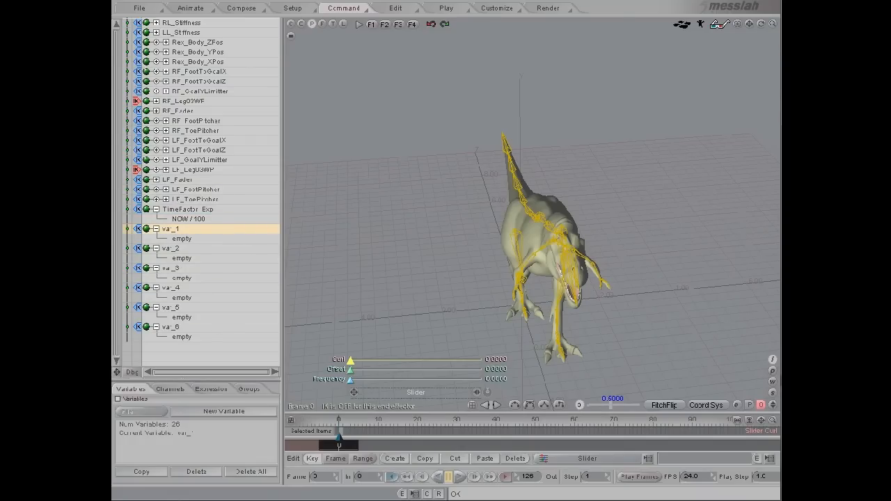
{"action": "mouse_move", "coordinate": [507, 175]}
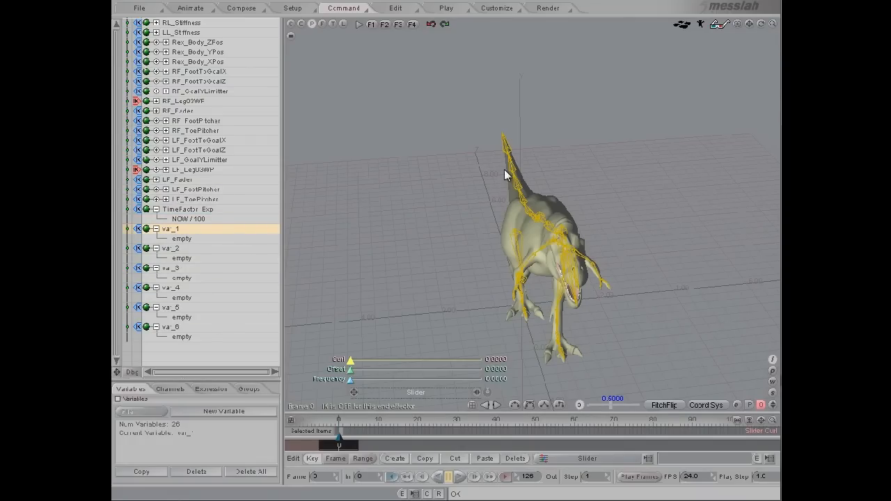
Rename va_1 to Frequency_Exp with formula [Sliderpos] * 10, then select var_2
{"action": "double_click", "coordinate": [170, 228]}
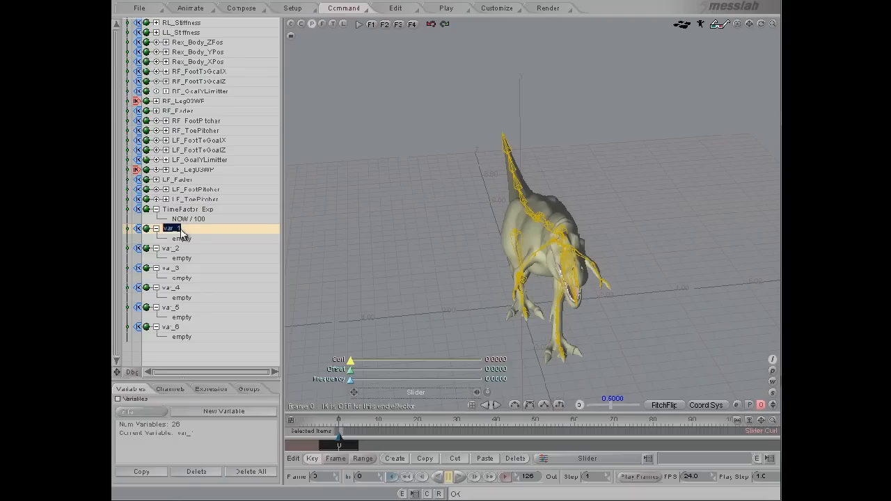
{"action": "type", "text": "Frequency_Exp"}
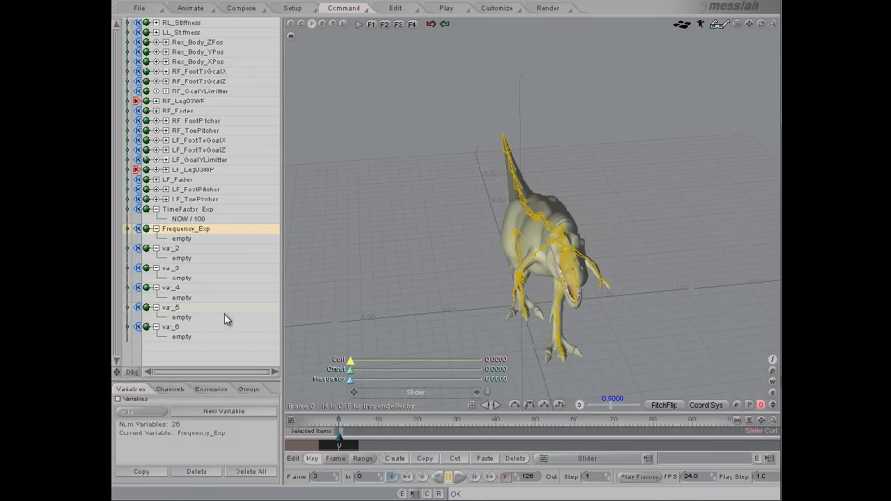
{"action": "left_click_drag", "start_coordinate": [351, 379], "coordinate": [472, 379]}
{"action": "type", "text": "[Slider.zpos] * 10"}
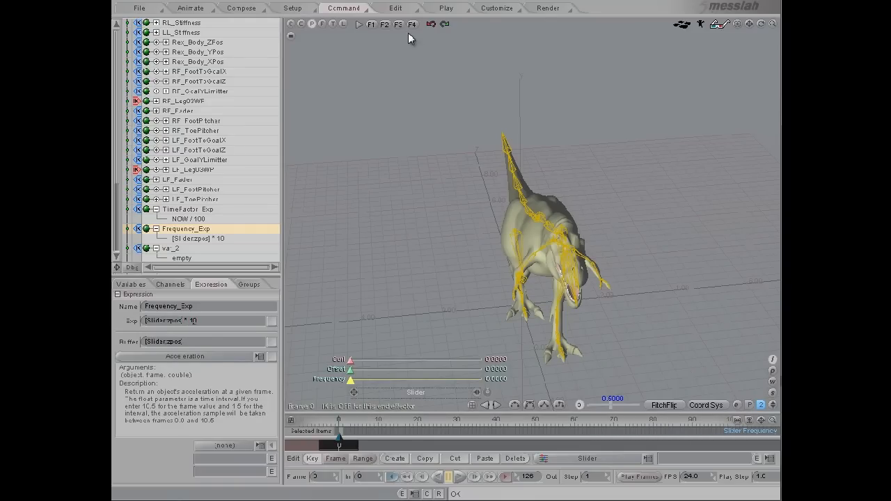
{"action": "scroll", "scroll_direction": "down", "scroll_amount": 3}
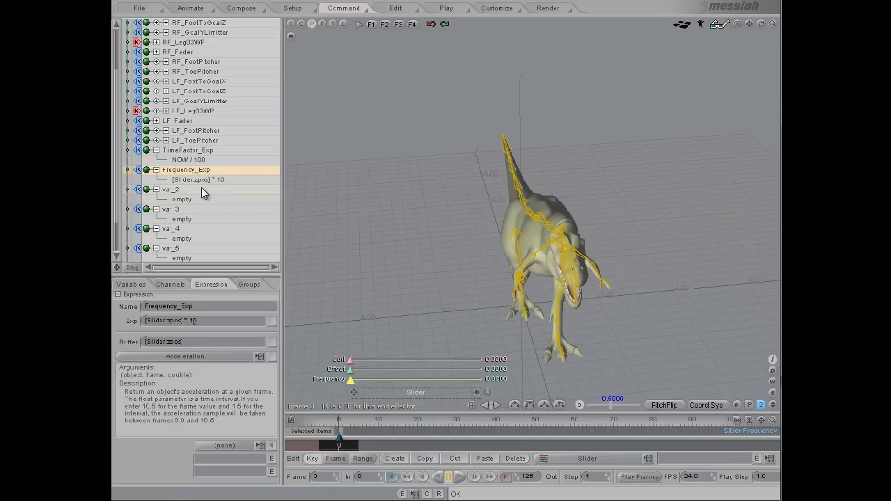
{"action": "left_click", "coordinate": [170, 190]}
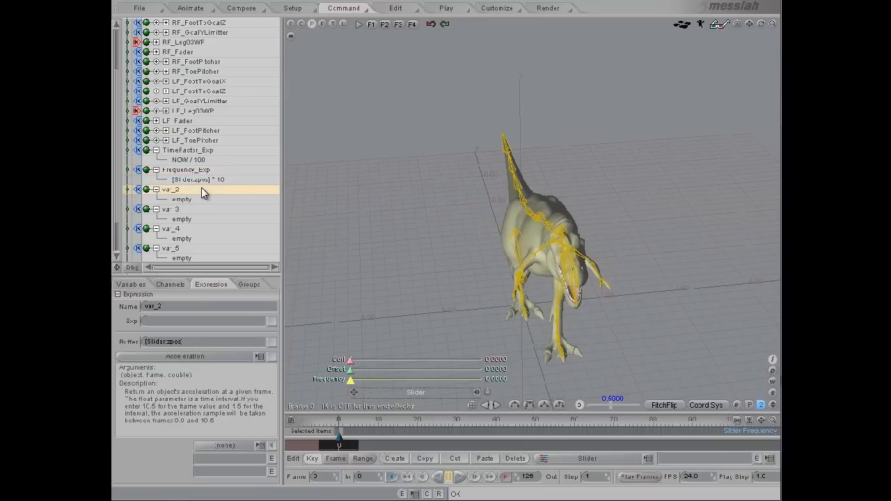
Rename var_2 to Curl_Exp with formula [Sliderpos], dragging the Curl slider to test it
{"action": "double_click", "coordinate": [170, 189]}
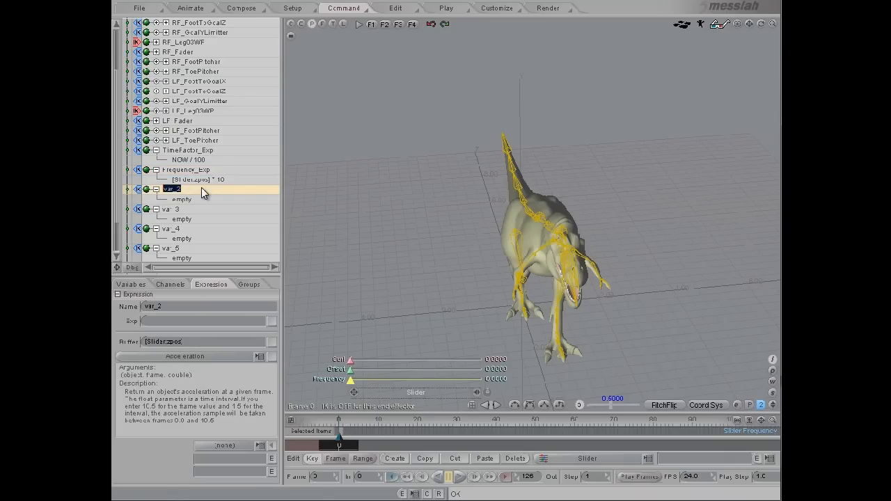
{"action": "type", "text": "Curl_B"}
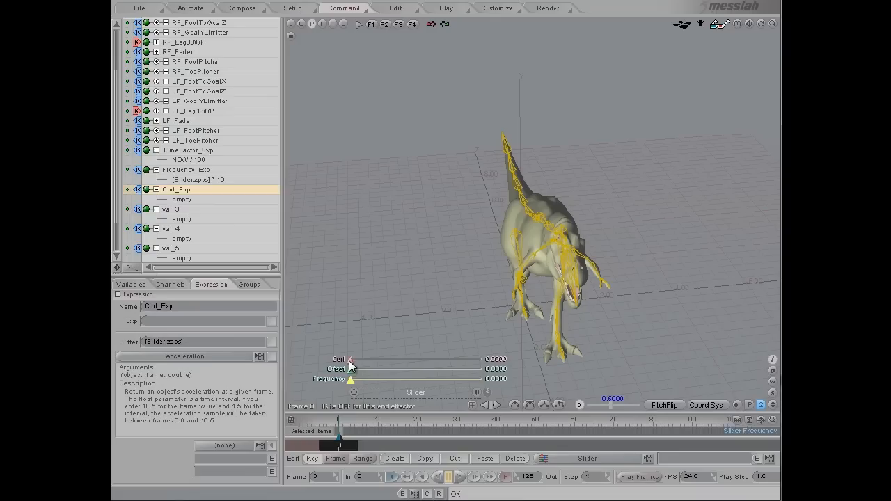
{"action": "left_click_drag", "start_coordinate": [351, 359], "coordinate": [435, 359]}
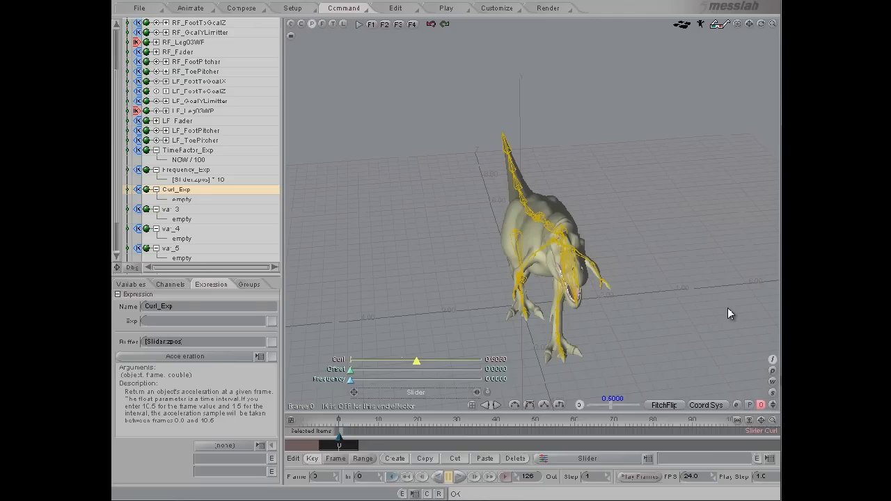
{"action": "left_click_drag", "start_coordinate": [415, 359], "coordinate": [415, 359]}
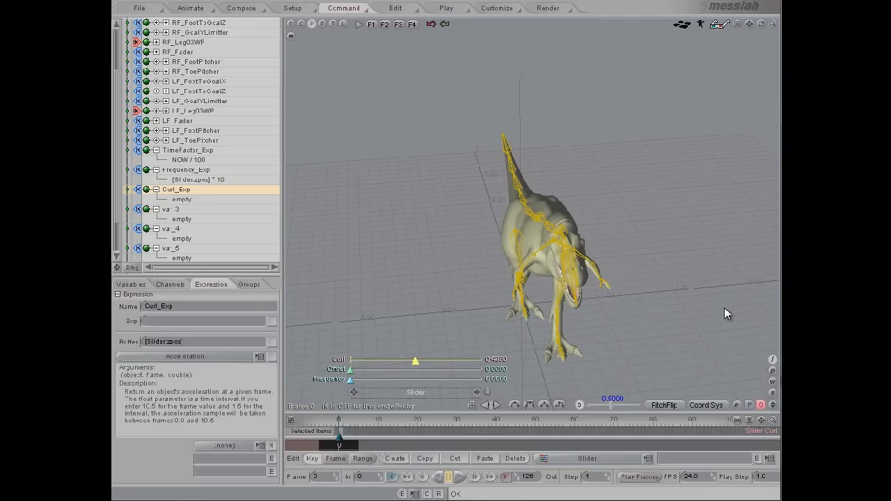
{"action": "left_click_drag", "start_coordinate": [415, 361], "coordinate": [392, 361]}
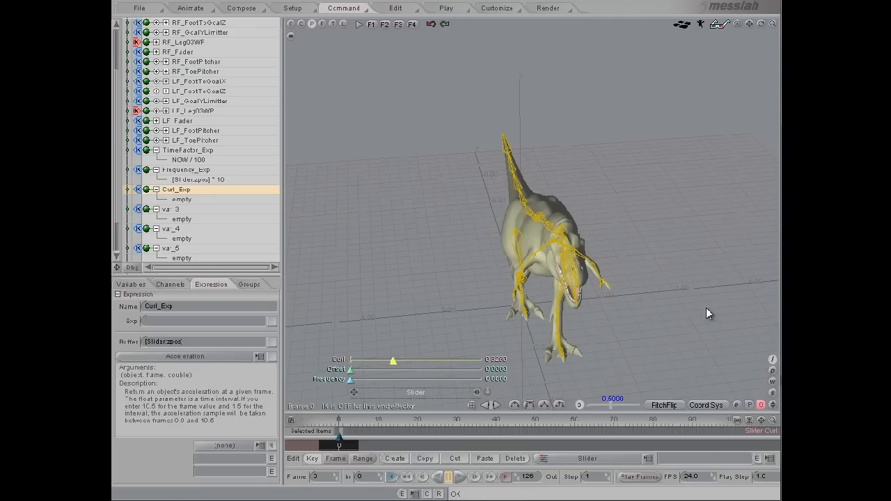
{"action": "left_click_drag", "start_coordinate": [392, 360], "coordinate": [395, 360]}
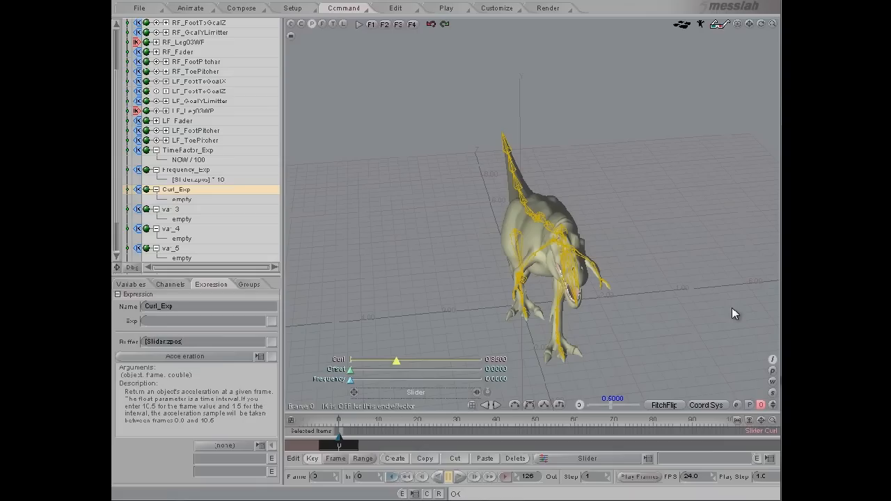
{"action": "left_click_drag", "start_coordinate": [396, 361], "coordinate": [420, 360]}
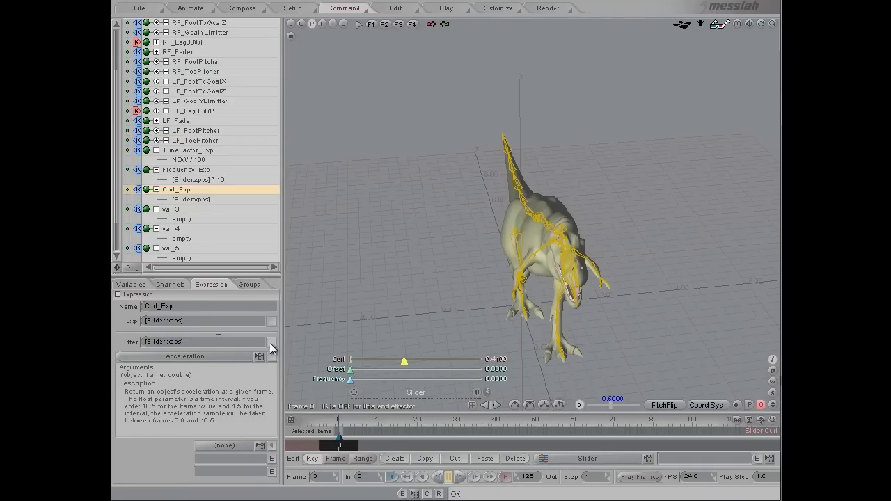
{"action": "mouse_move", "coordinate": [223, 207]}
{"action": "type", "text": " * 2 -1"}
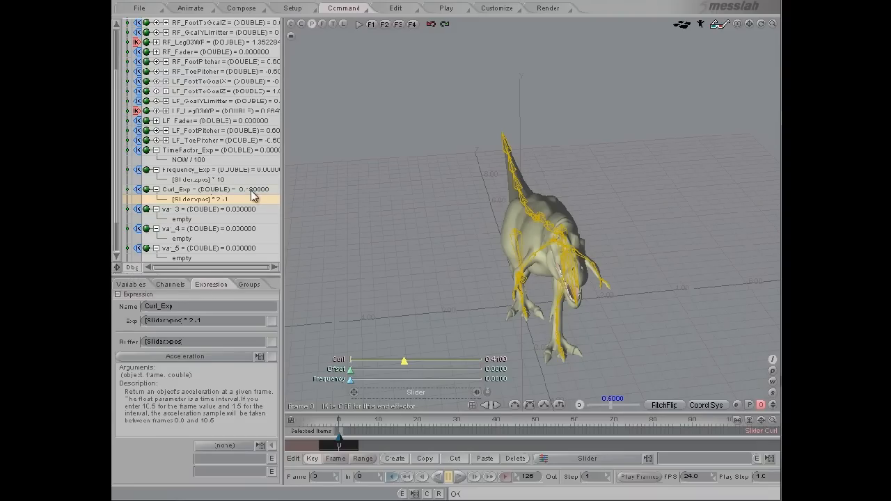
Test Curl_Exp = [Sliderpos] * 2 - 1 by dragging the Curl slider low, high and back to middle
{"action": "left_click_drag", "start_coordinate": [404, 362], "coordinate": [373, 362]}
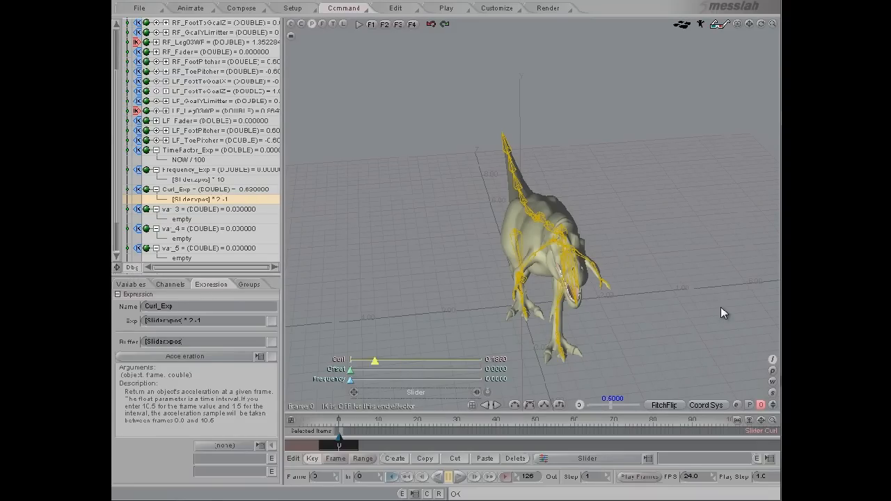
{"action": "left_click_drag", "start_coordinate": [373, 359], "coordinate": [485, 359]}
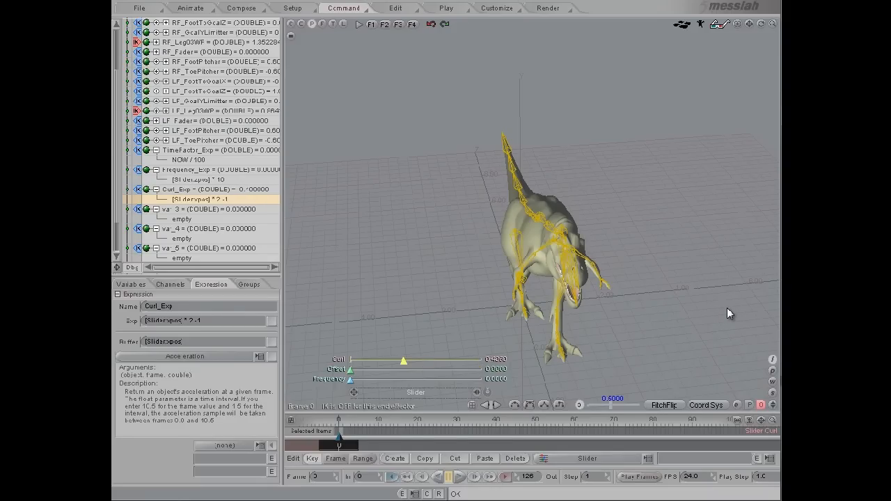
{"action": "left_click_drag", "start_coordinate": [403, 360], "coordinate": [420, 360]}
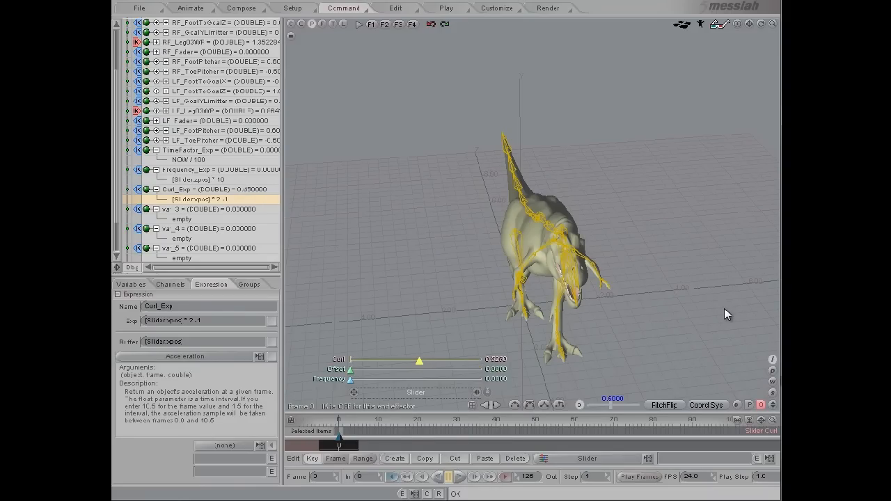
{"action": "left_click_drag", "start_coordinate": [418, 361], "coordinate": [415, 361]}
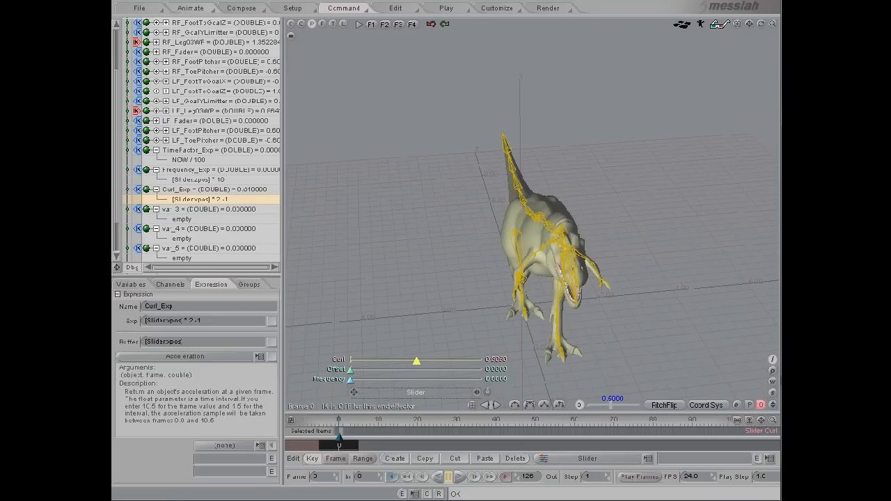
Rename var_3 to Offset_Exp with formula [Sliderpos] - 0.5 and test it with the Offset slider
{"action": "left_click", "coordinate": [192, 209]}
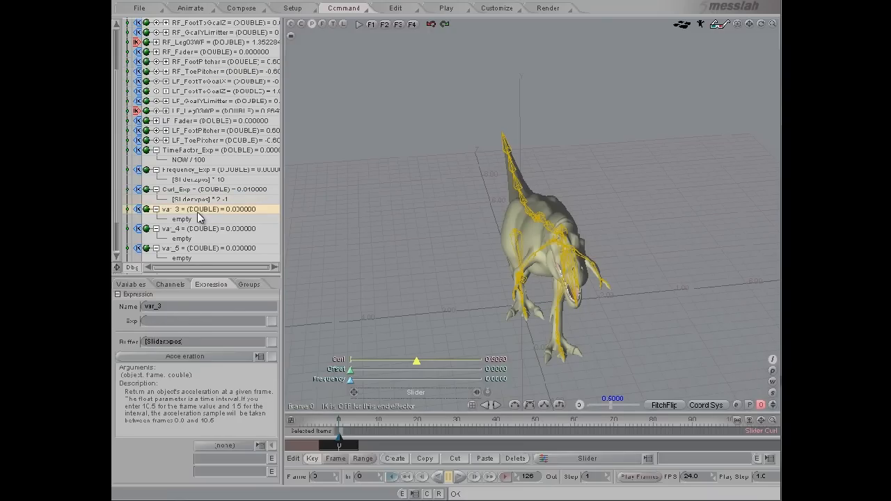
{"action": "double_click", "coordinate": [172, 209]}
{"action": "type", "text": "Offset_Exp"}
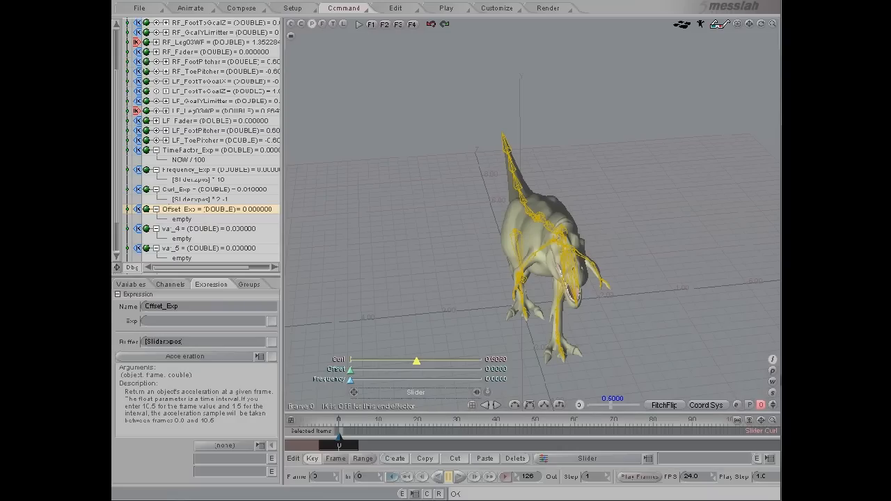
{"action": "mouse_move", "coordinate": [355, 376]}
{"action": "type", "text": "[Slider.xpos] - 0."}
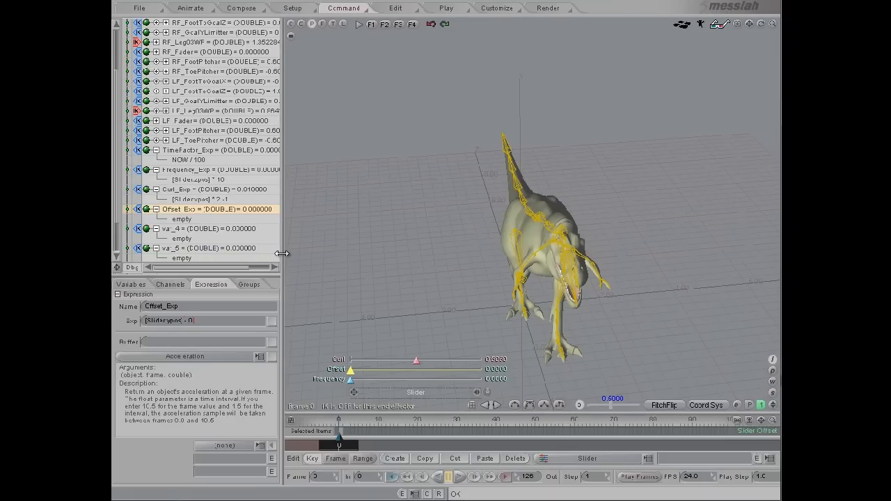
{"action": "left_click_drag", "start_coordinate": [415, 369], "coordinate": [351, 369]}
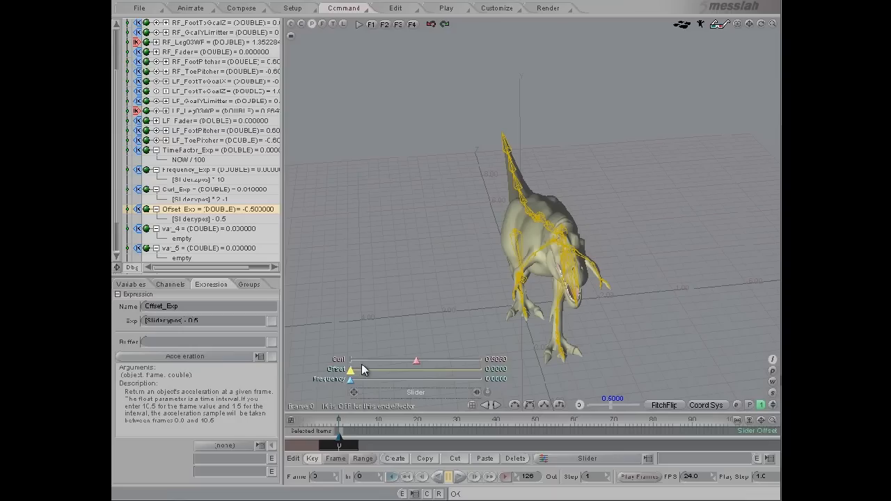
{"action": "left_click_drag", "start_coordinate": [351, 369], "coordinate": [484, 369]}
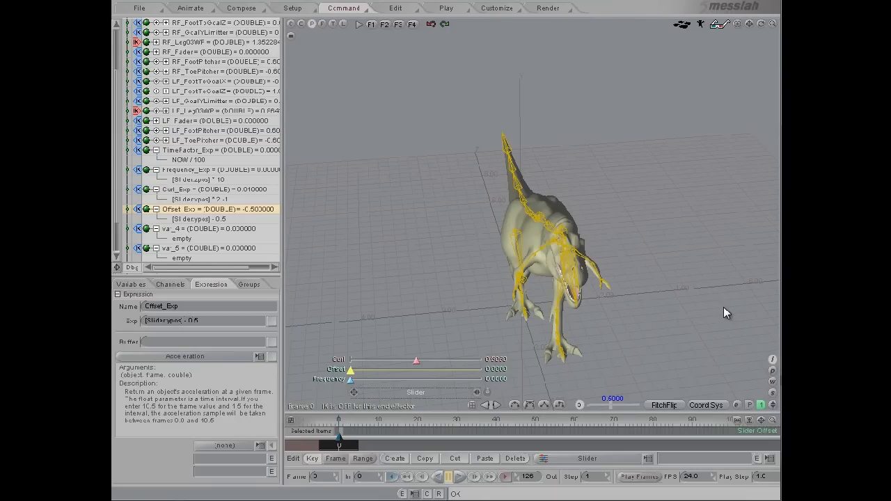
{"action": "left_click_drag", "start_coordinate": [351, 369], "coordinate": [453, 369]}
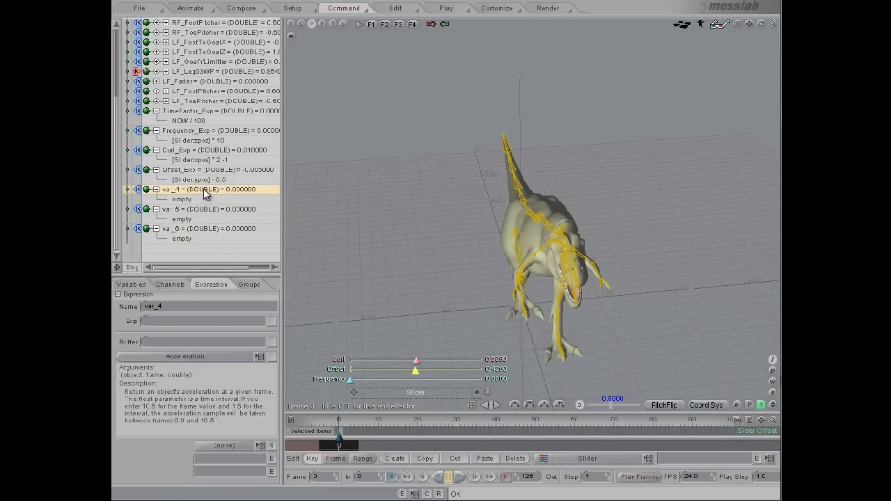
Rename var_4 to EndWave_Exp equal to TimeFactor_Exp * Frequency_Exp, then select var_5
{"action": "double_click", "coordinate": [171, 189]}
{"action": "type", "text": "EndWave_Exp"}
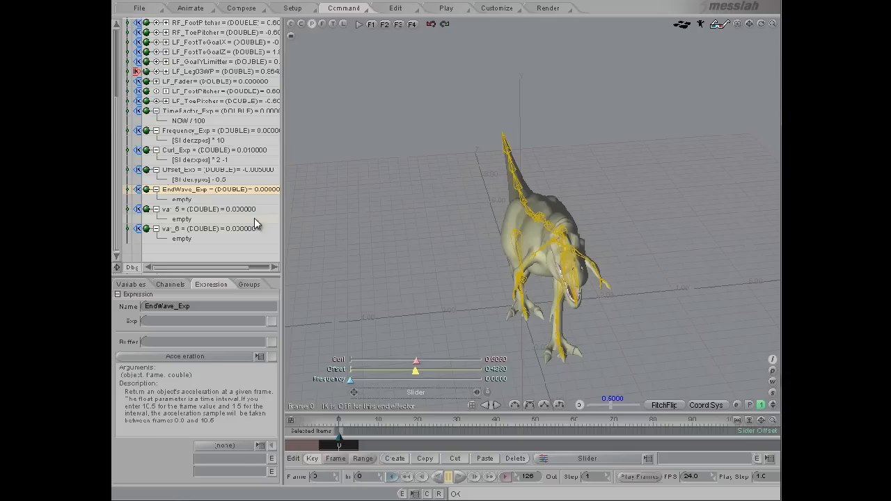
{"action": "left_click", "coordinate": [192, 111]}
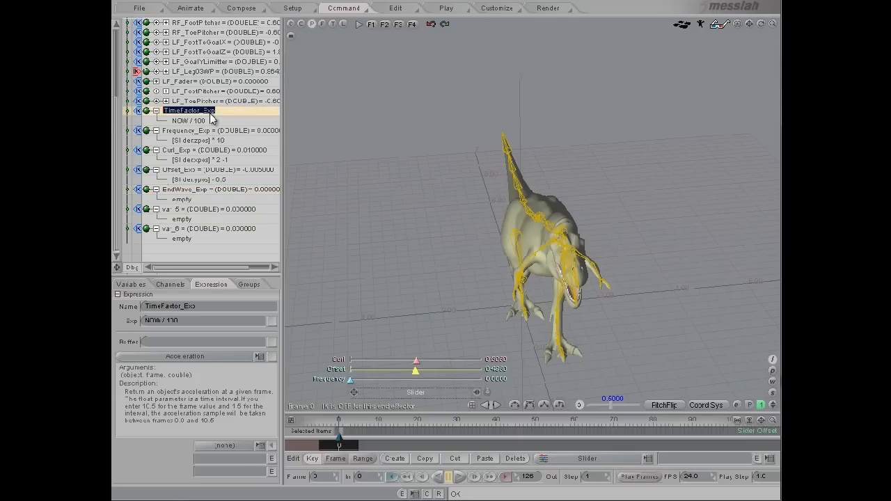
{"action": "left_click", "coordinate": [182, 198]}
{"action": "type", "text": "TimeFactor_Exp *"}
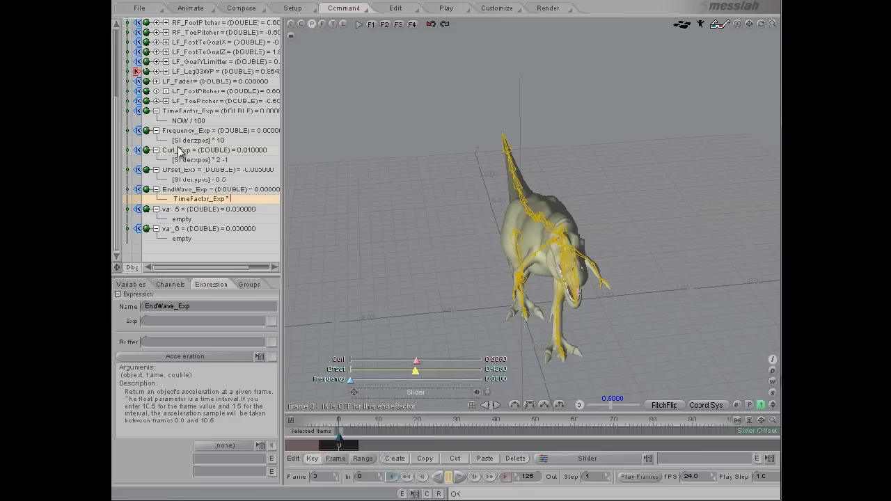
{"action": "left_click", "coordinate": [195, 131]}
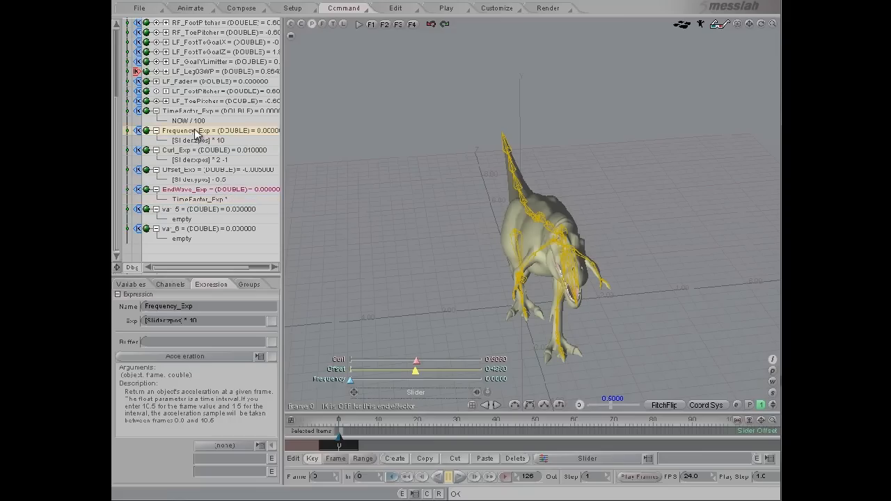
{"action": "left_click", "coordinate": [201, 190]}
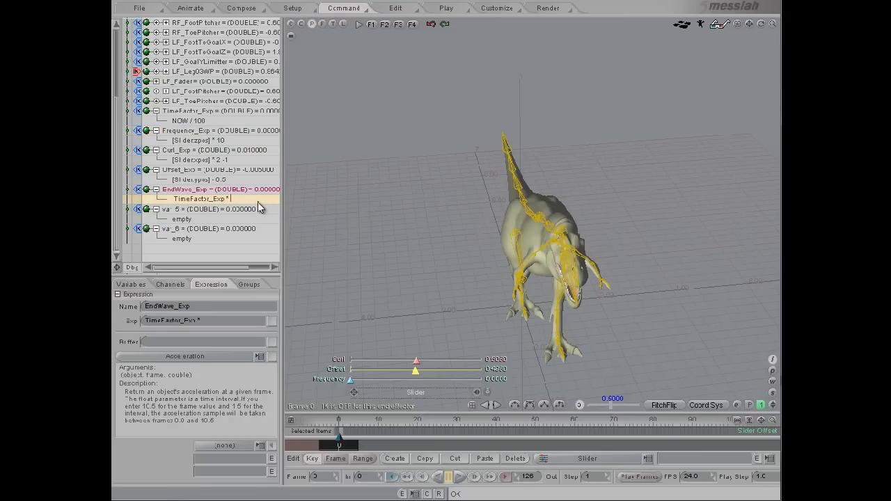
{"action": "type", "text": "Frequency_Exp"}
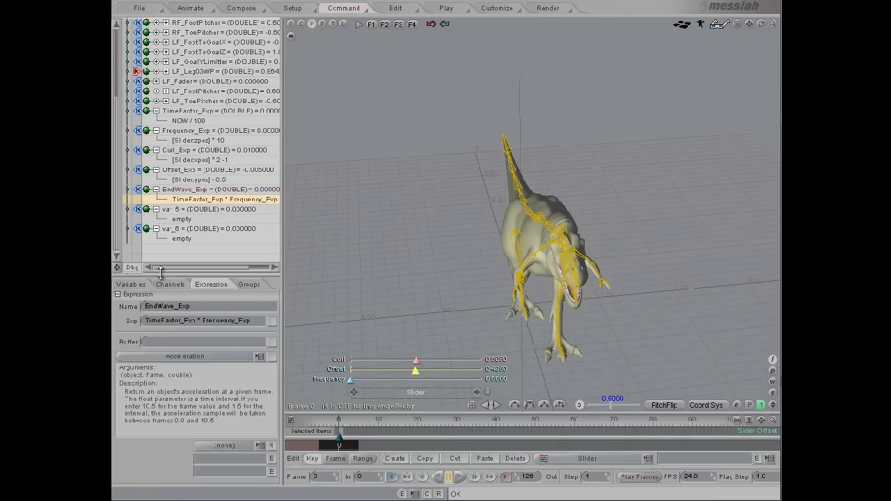
{"action": "left_click", "coordinate": [202, 209]}
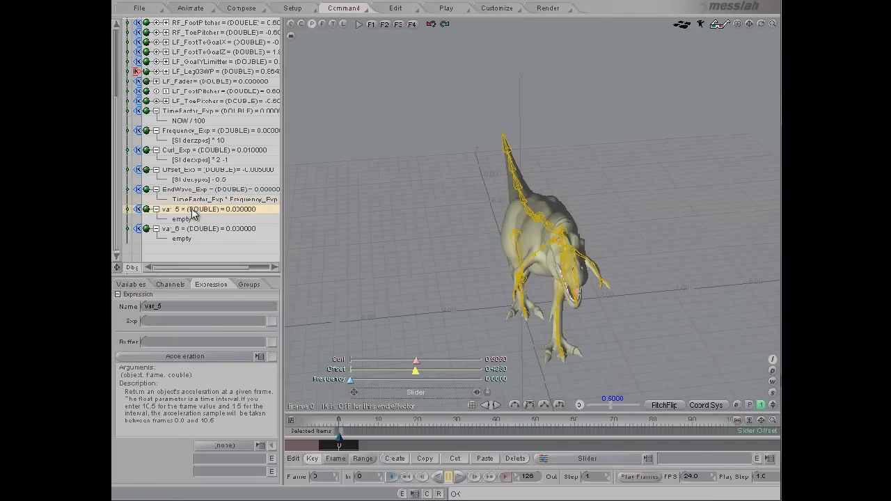
Rename var_5 to StartWave_Exp with formula EndWave_Exp + Offset_Exp
{"action": "double_click", "coordinate": [170, 209]}
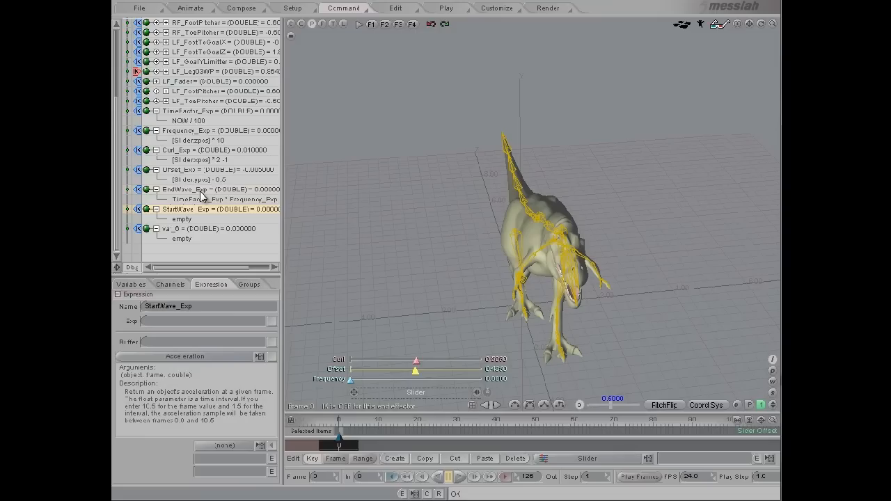
{"action": "left_click", "coordinate": [181, 219]}
{"action": "type", "text": "EndWave_Exp +"}
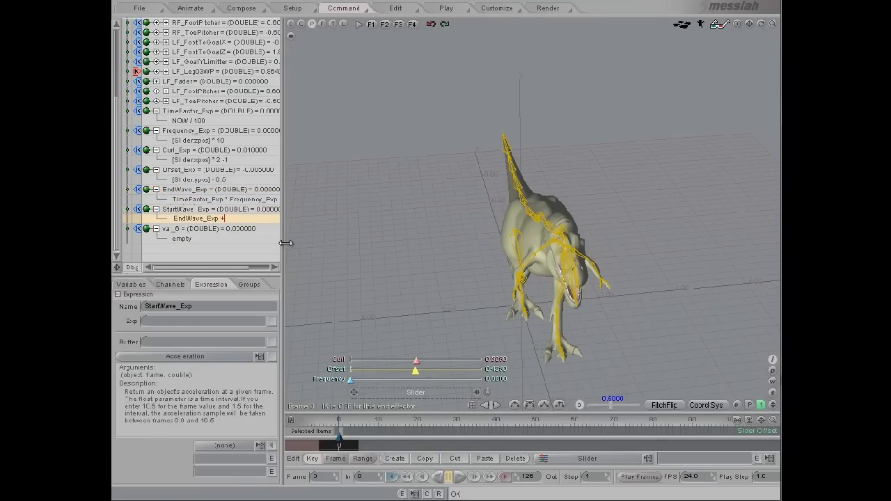
{"action": "left_click", "coordinate": [181, 170]}
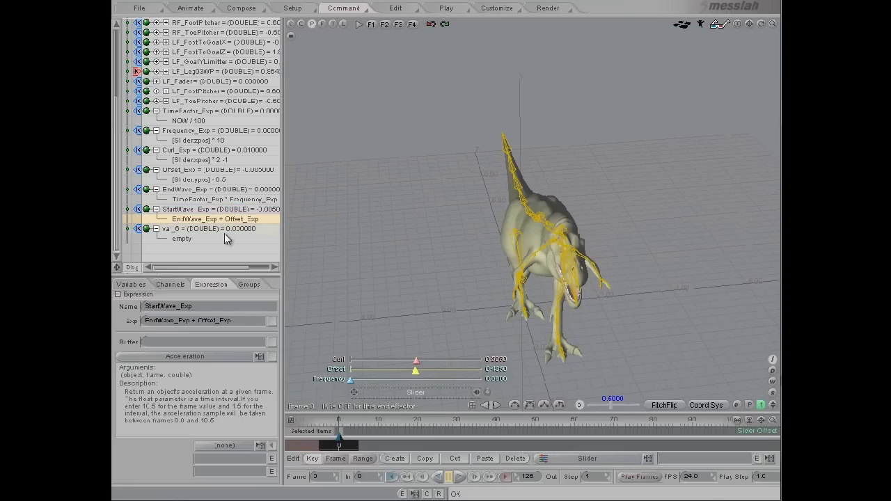
{"action": "left_click", "coordinate": [198, 189]}
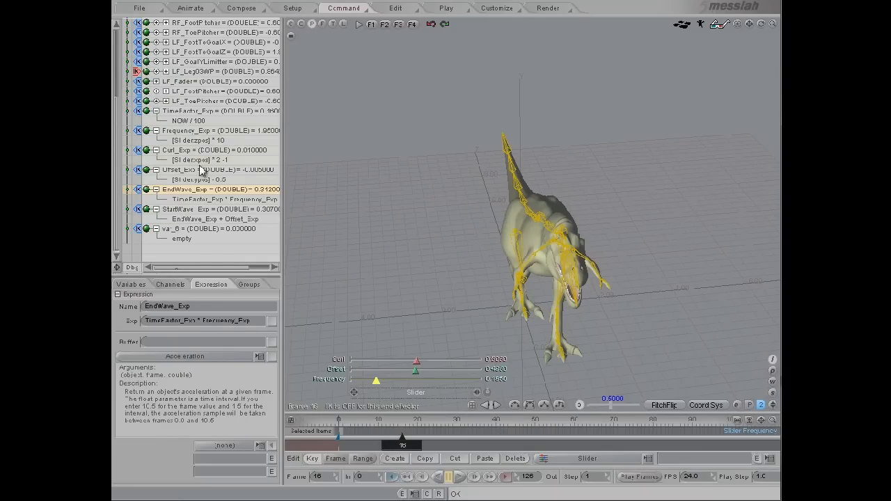
{"action": "mouse_move", "coordinate": [198, 217]}
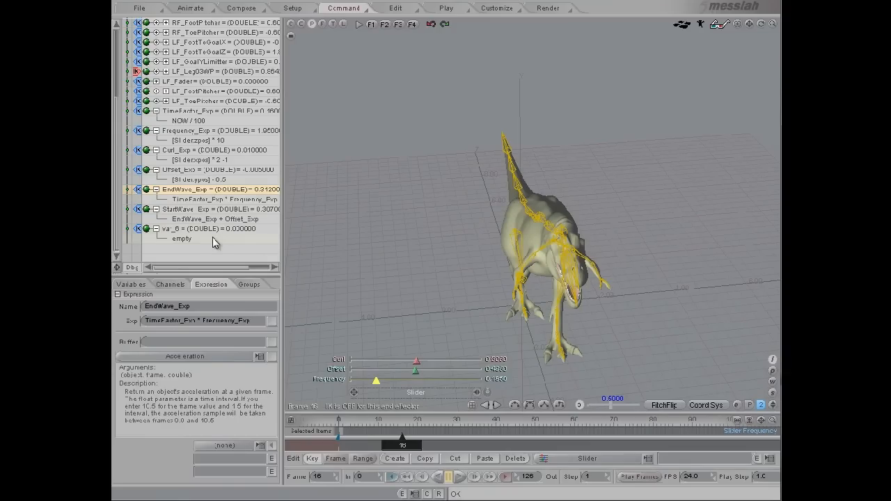
Assign the ChainWave function to var_6 and pick a tail bone in the viewport as its chain argument
{"action": "left_click", "coordinate": [202, 228]}
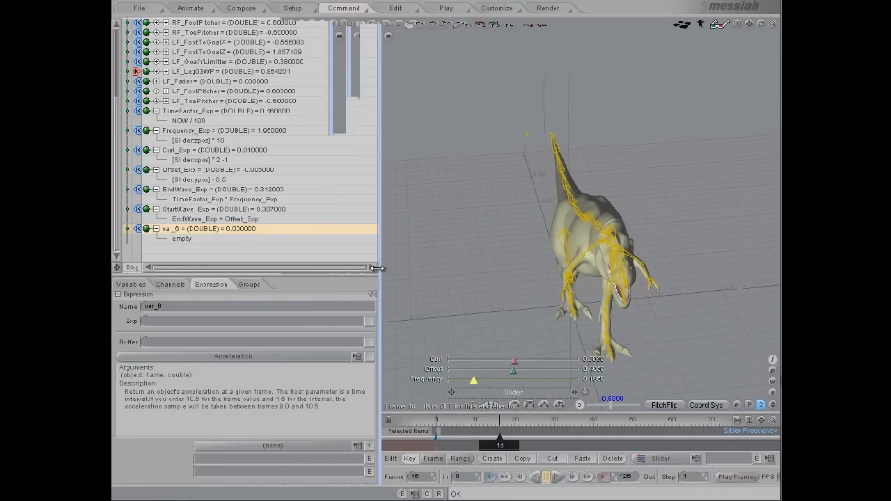
{"action": "left_click", "coordinate": [356, 357]}
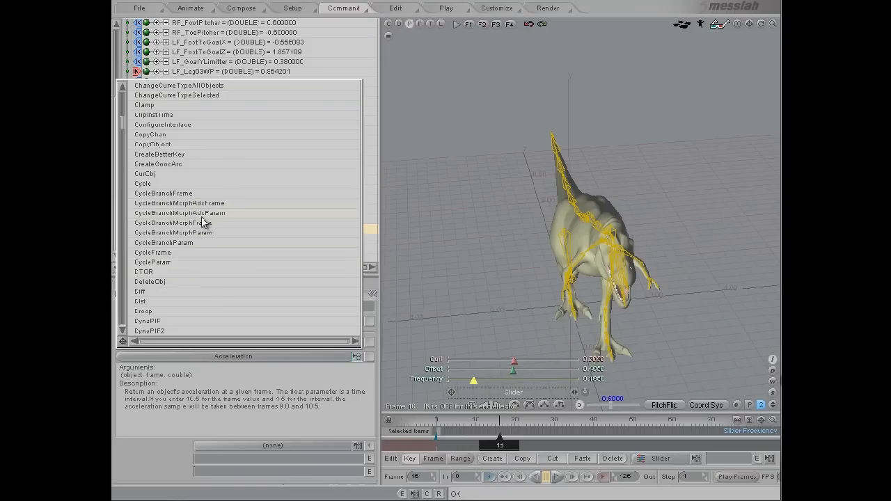
{"action": "scroll", "scroll_direction": "up", "scroll_amount": 3}
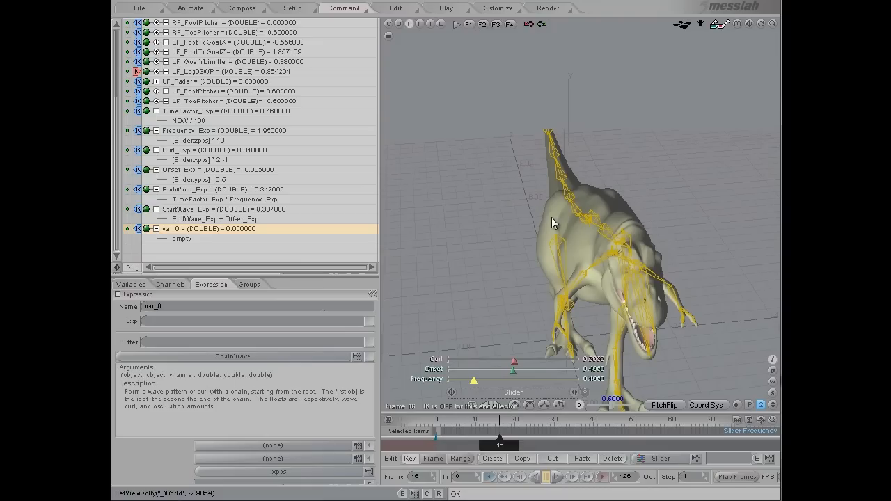
{"action": "left_click_drag", "start_coordinate": [554, 222], "coordinate": [724, 320]}
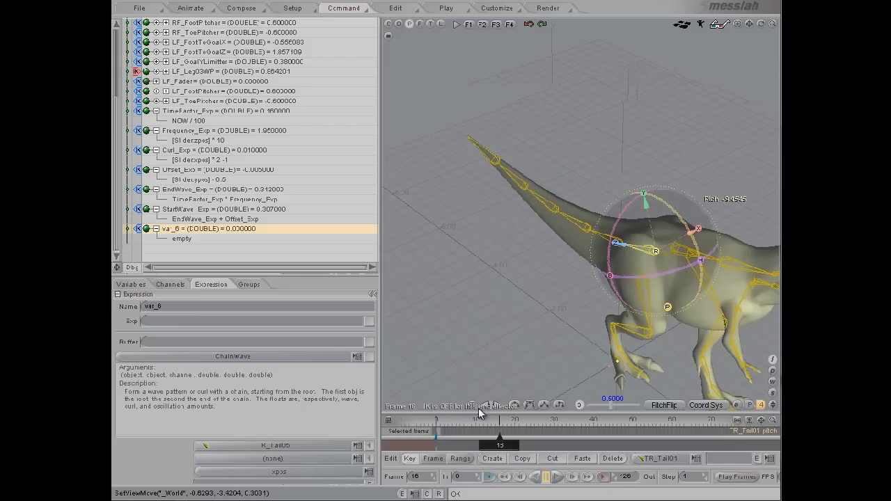
{"action": "left_click", "coordinate": [696, 458]}
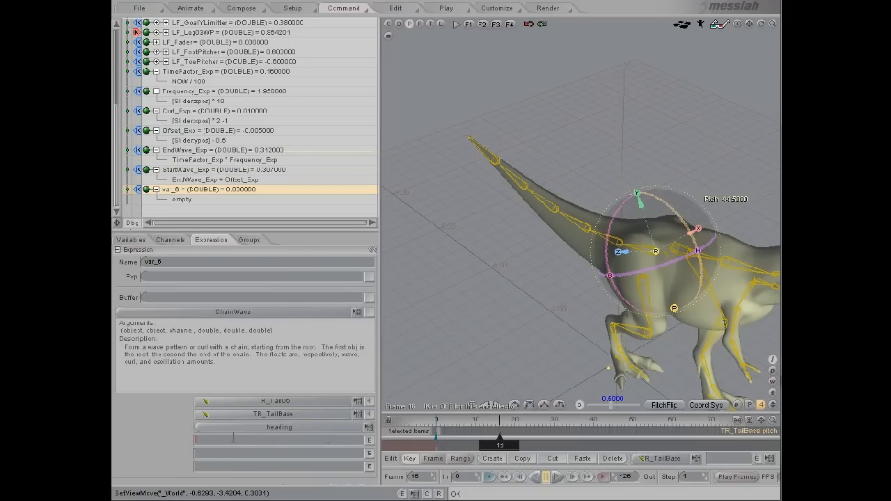
{"action": "mouse_move", "coordinate": [234, 442]}
{"action": "type", "text": "EndWave_Exp"}
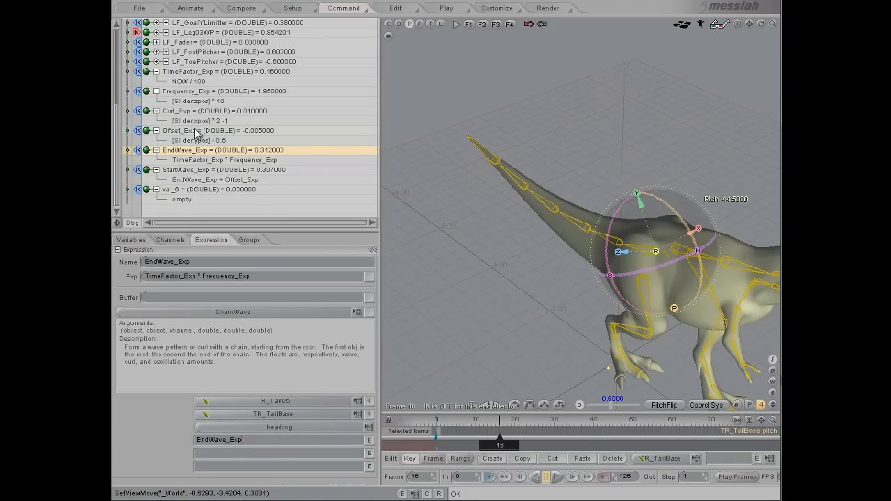
Fill ChainWave's wave arguments with EndWave_Exp and StartWave_Exp from the expression tree, returning to var_6
{"action": "left_click", "coordinate": [195, 110]}
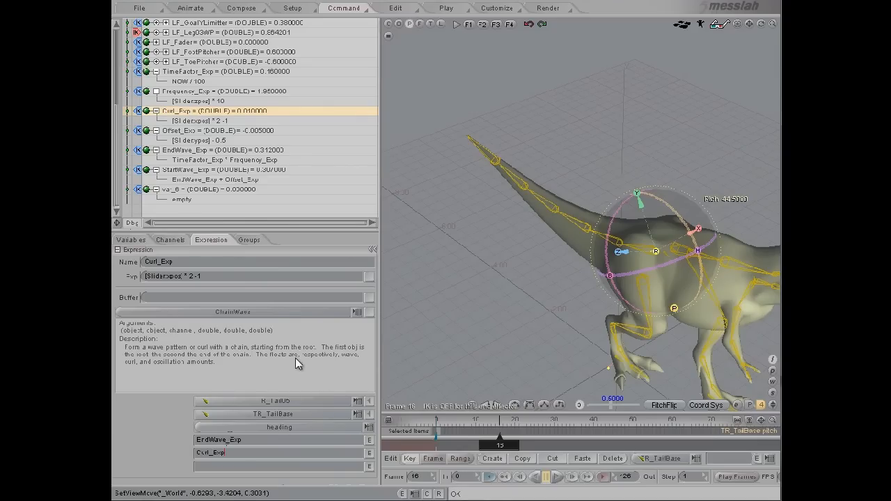
{"action": "mouse_move", "coordinate": [278, 370]}
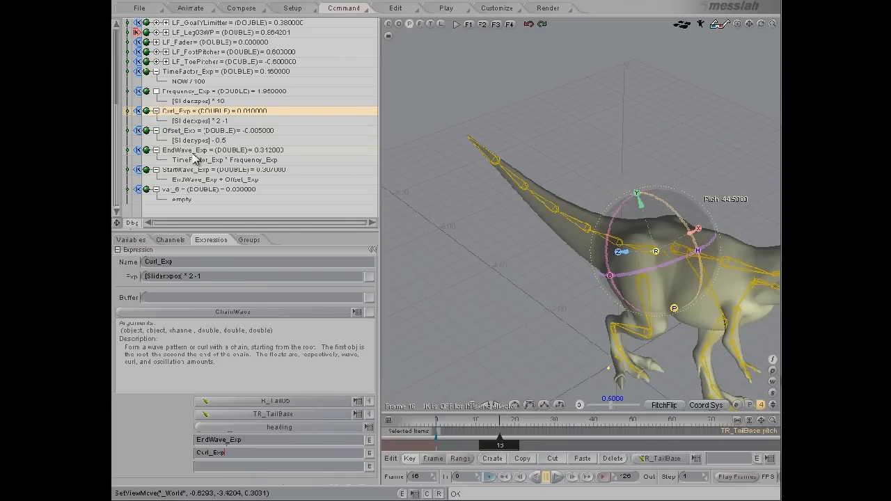
{"action": "left_click", "coordinate": [188, 169]}
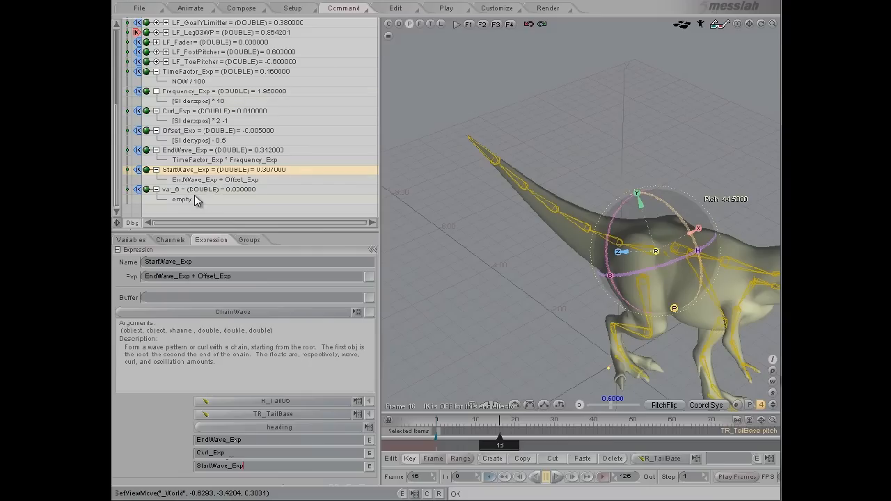
{"action": "left_click", "coordinate": [209, 189]}
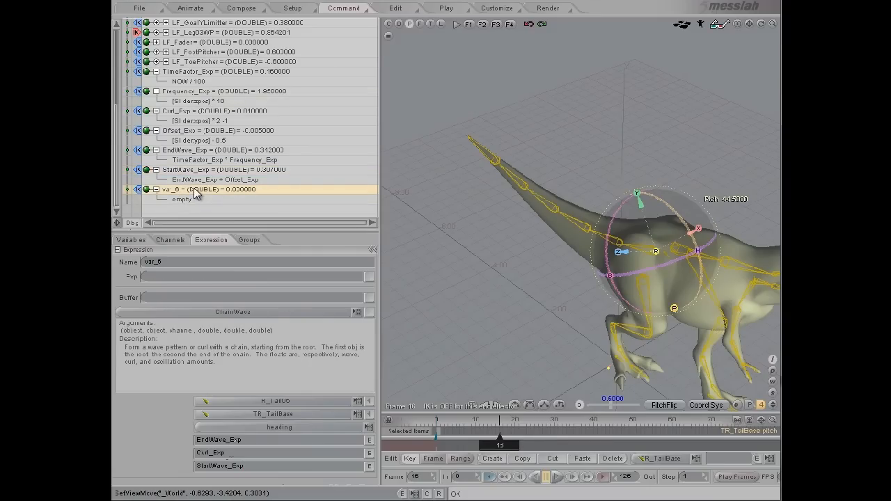
{"action": "mouse_move", "coordinate": [200, 198]}
{"action": "type", "text": "ApplyM"}
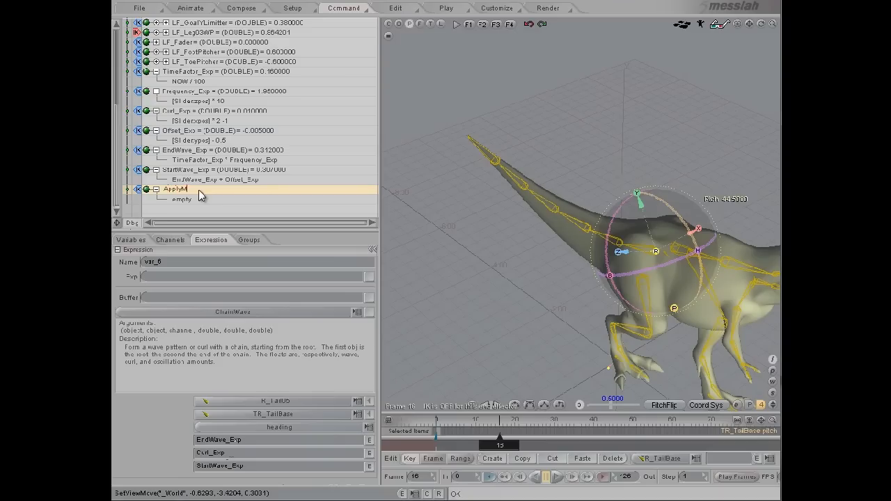
Rename var_6 to ApplyMotion_Exp and confirm the name
{"action": "type", "text": "otion_Exp"}
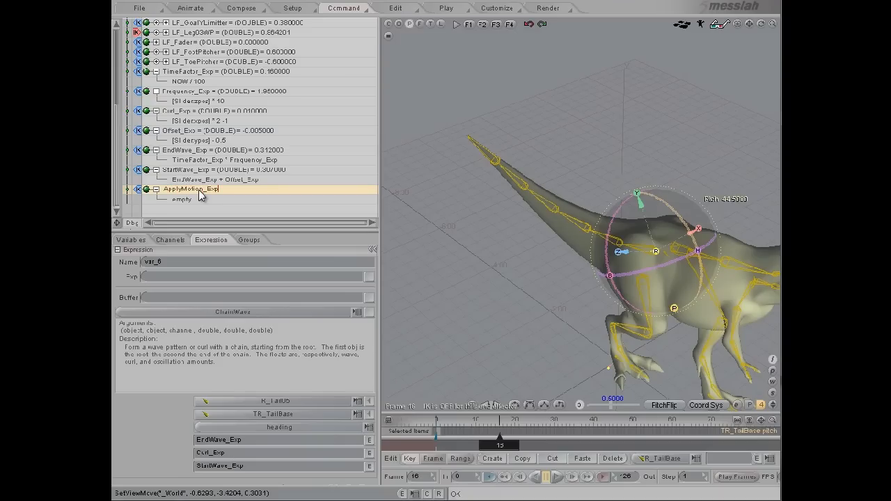
{"action": "left_click", "coordinate": [192, 189]}
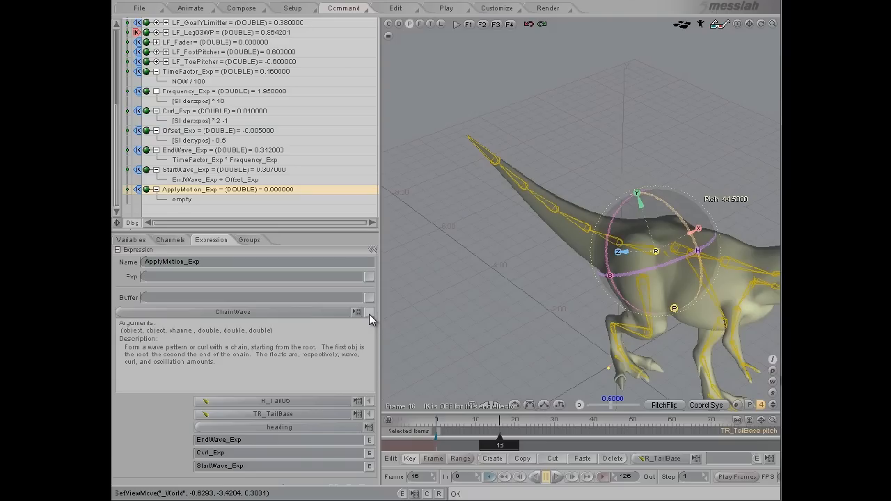
{"action": "mouse_move", "coordinate": [290, 329]}
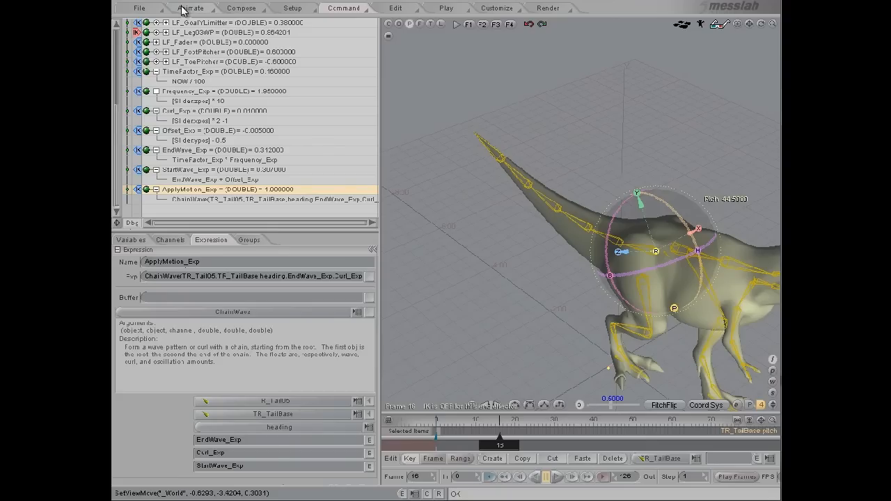
Move to the Animate workspace and orbit to look along the dinosaur's tail
{"action": "left_click", "coordinate": [191, 8]}
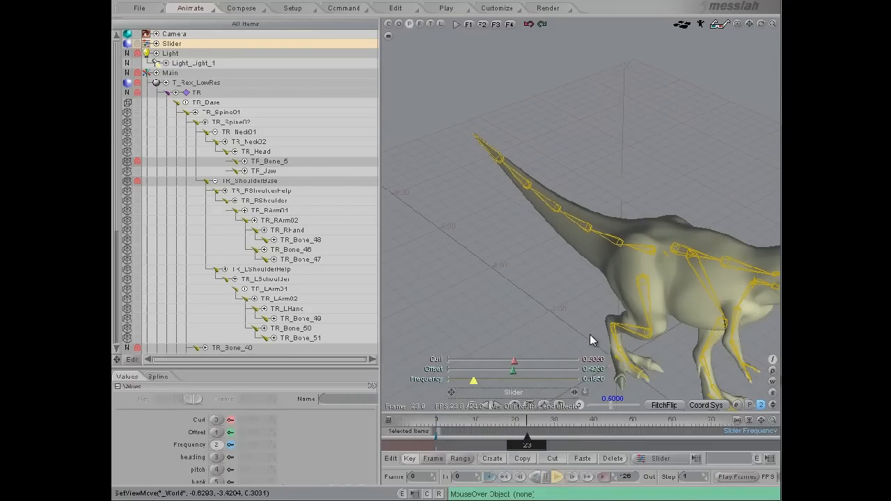
{"action": "left_click_drag", "start_coordinate": [591, 341], "coordinate": [651, 390]}
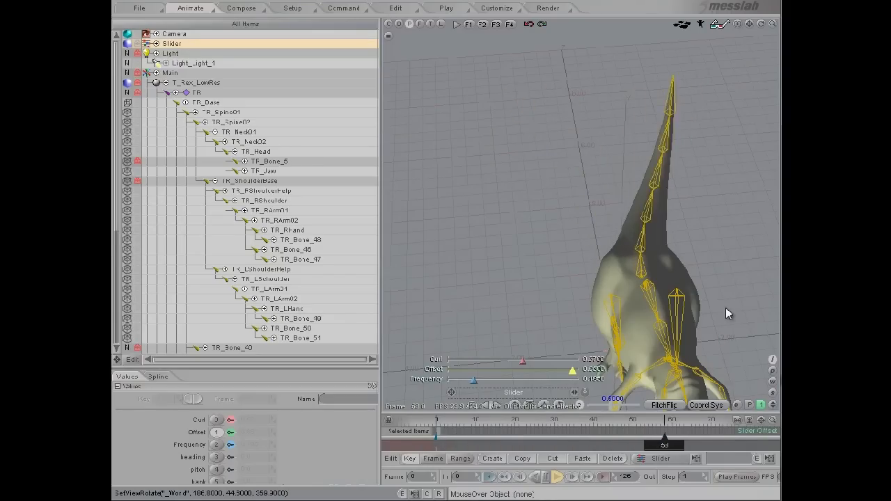
{"action": "left_click_drag", "start_coordinate": [522, 359], "coordinate": [540, 362]}
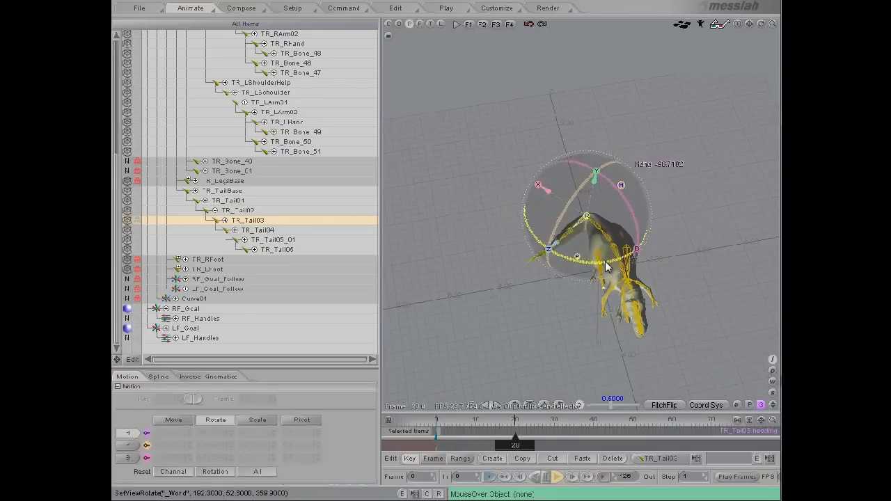
Swing a tail bone on its heading to test the chain, then reselect the Slider controls
{"action": "left_click_drag", "start_coordinate": [605, 267], "coordinate": [713, 314]}
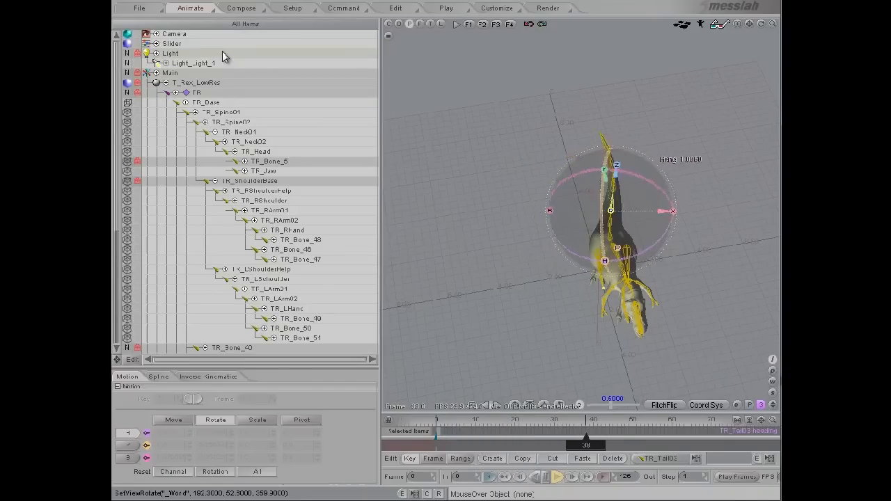
{"action": "left_click", "coordinate": [173, 43]}
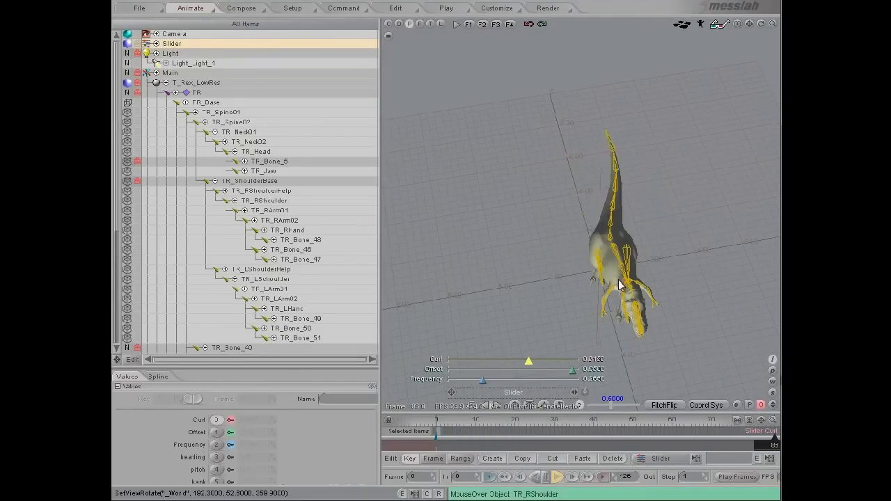